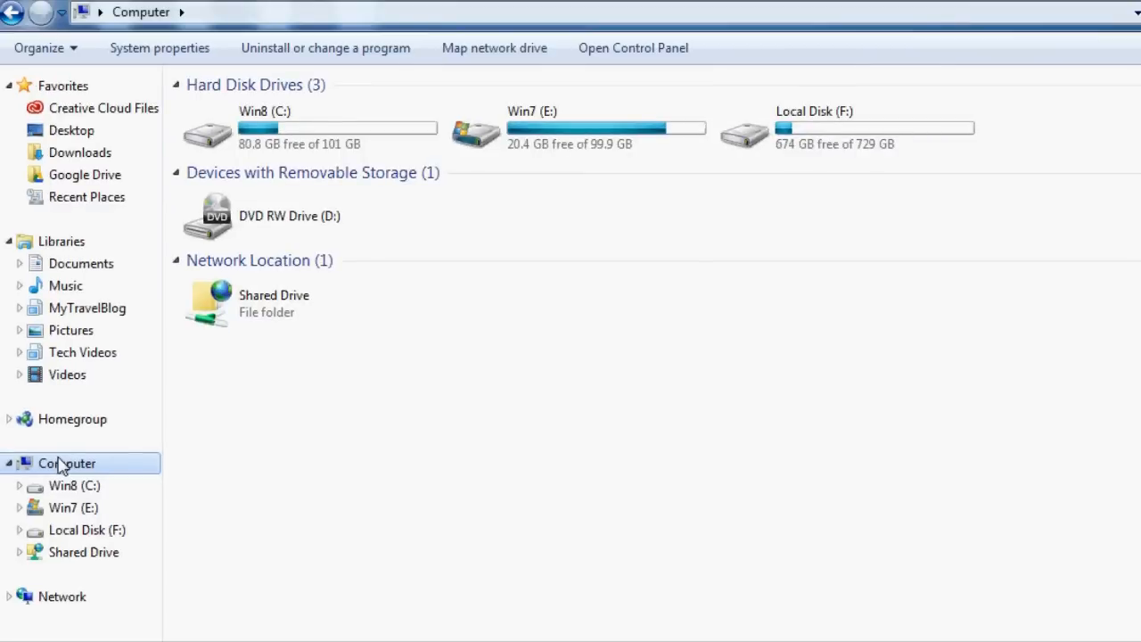
- Leave the Computer view and reach the TP-Link login page at 192.168.1.1
double_click(275, 304)
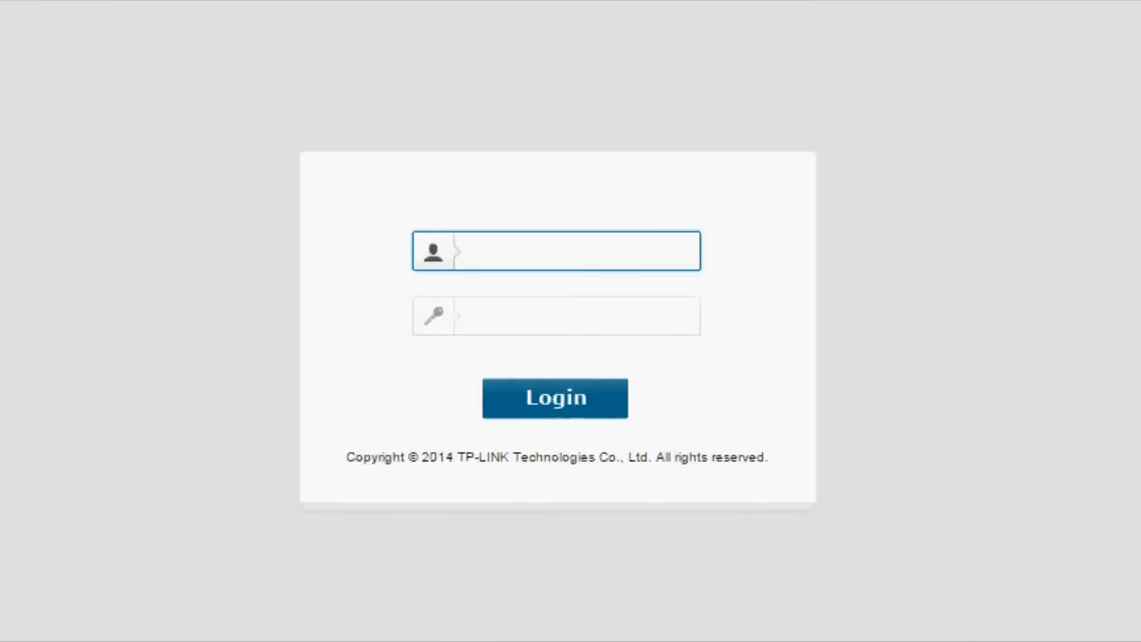
- Log in to the router as admin, landing on the Device Info page
type("admin")
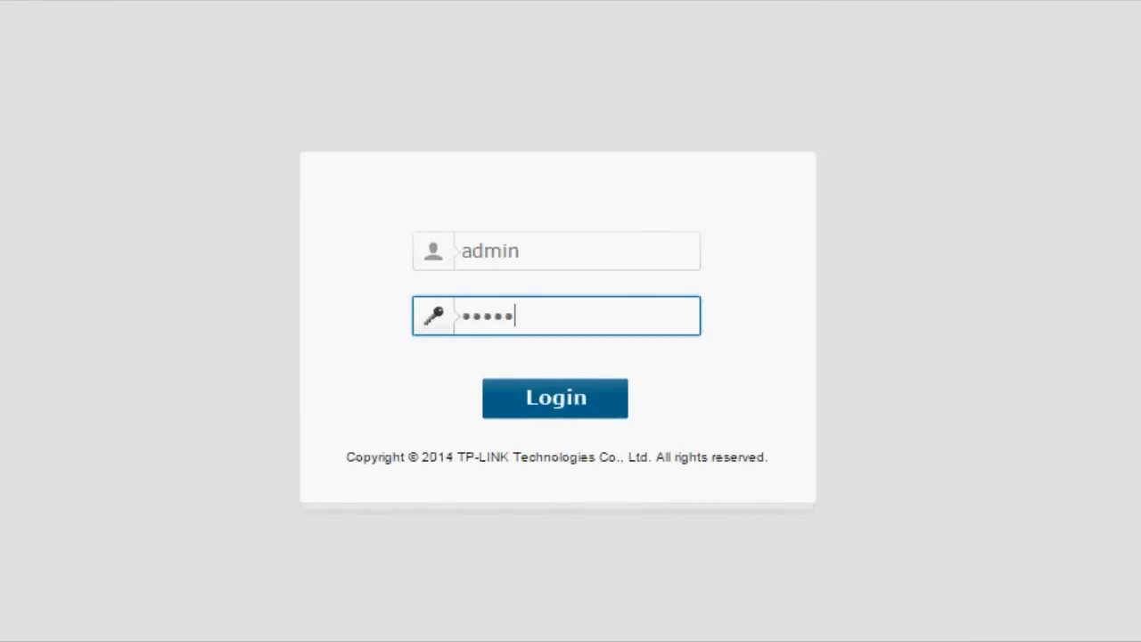
left_click(555, 398)
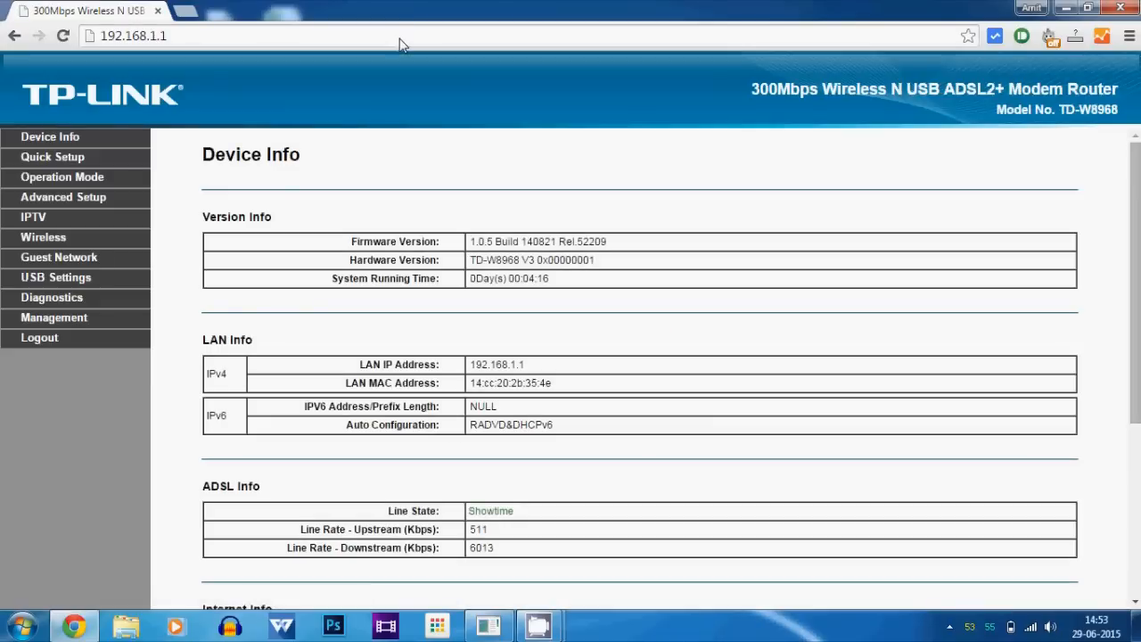
- Refresh USB Mass Storage to confirm the 7.5 GB FAT32 volume usb1_1 is active
left_click(55, 278)
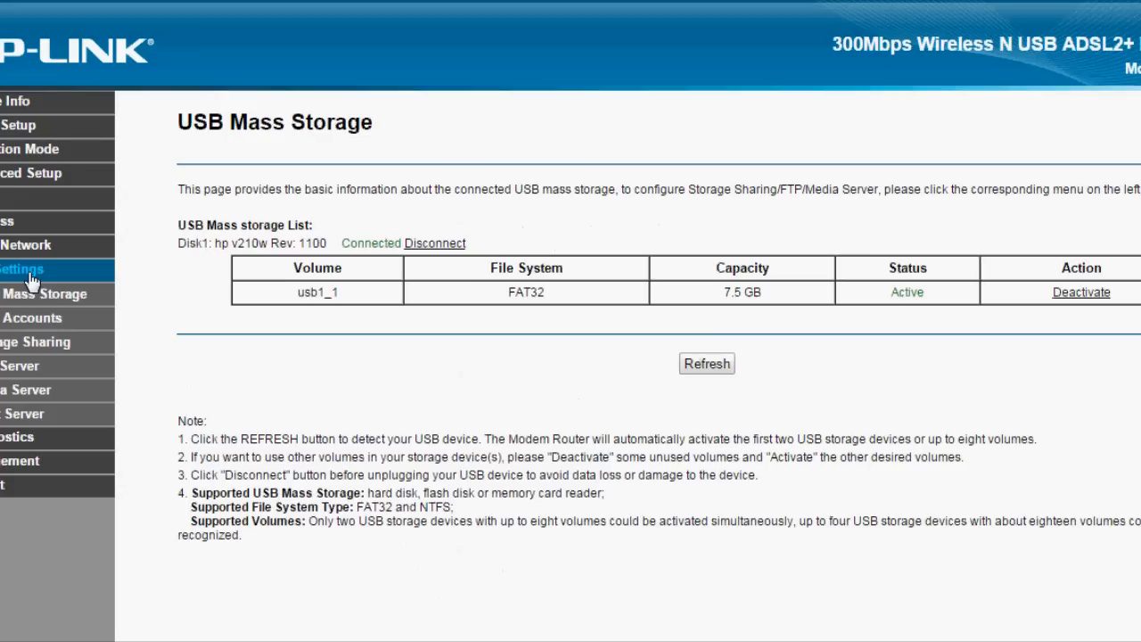
left_click(706, 364)
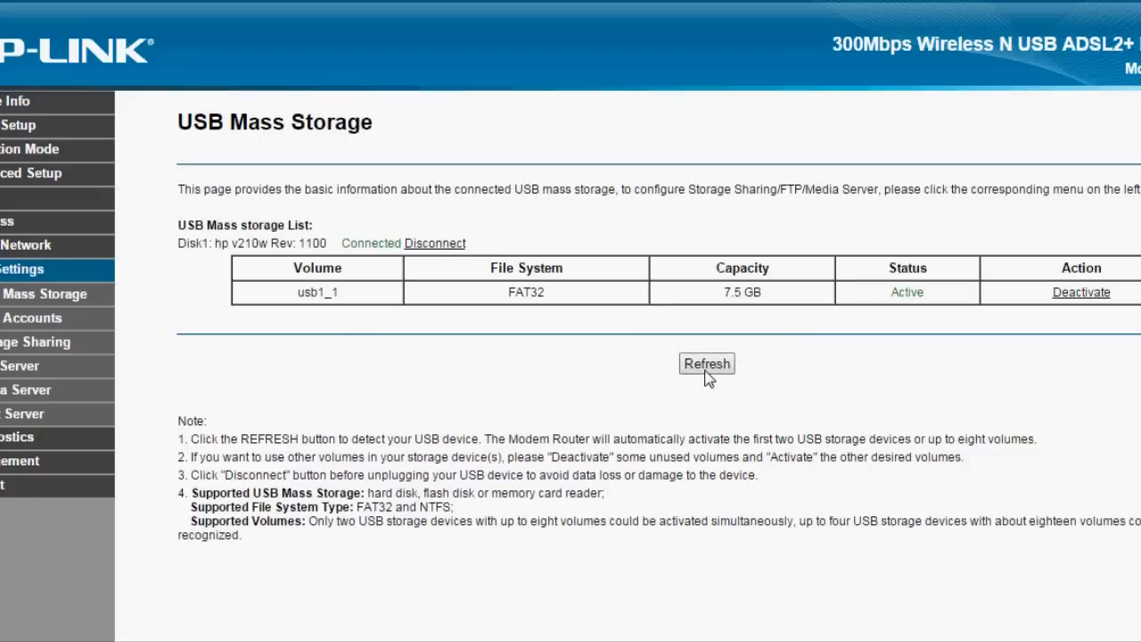
mouse_move(892, 307)
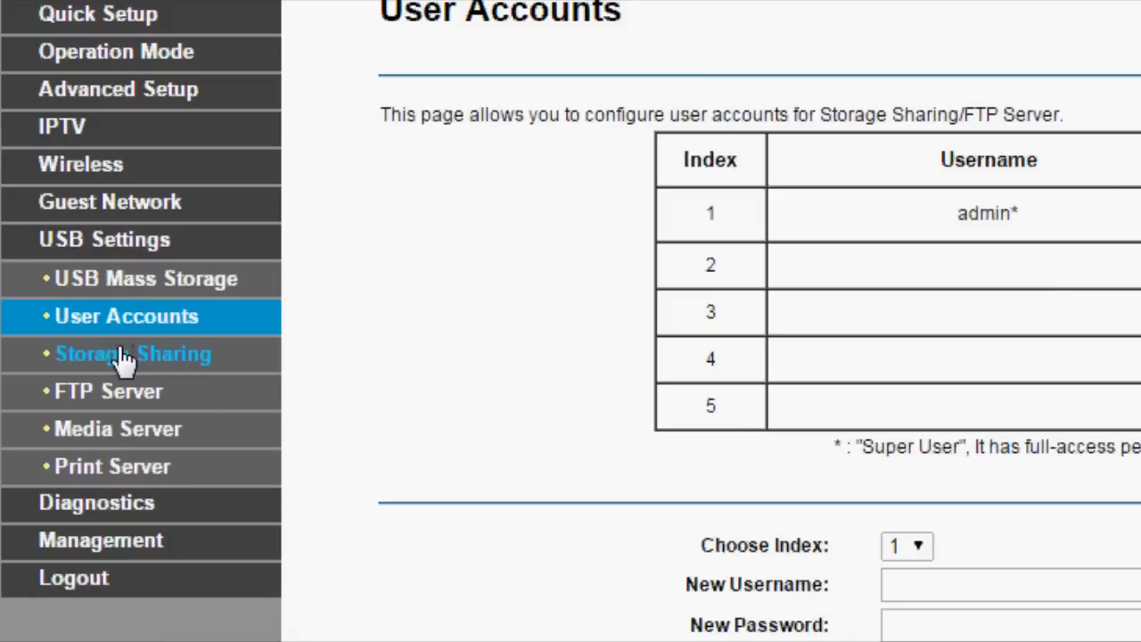
- Confirm Storage Sharing is enabled, then browse to \\192.168.1.1 via Run to show usb1_1
left_click(134, 354)
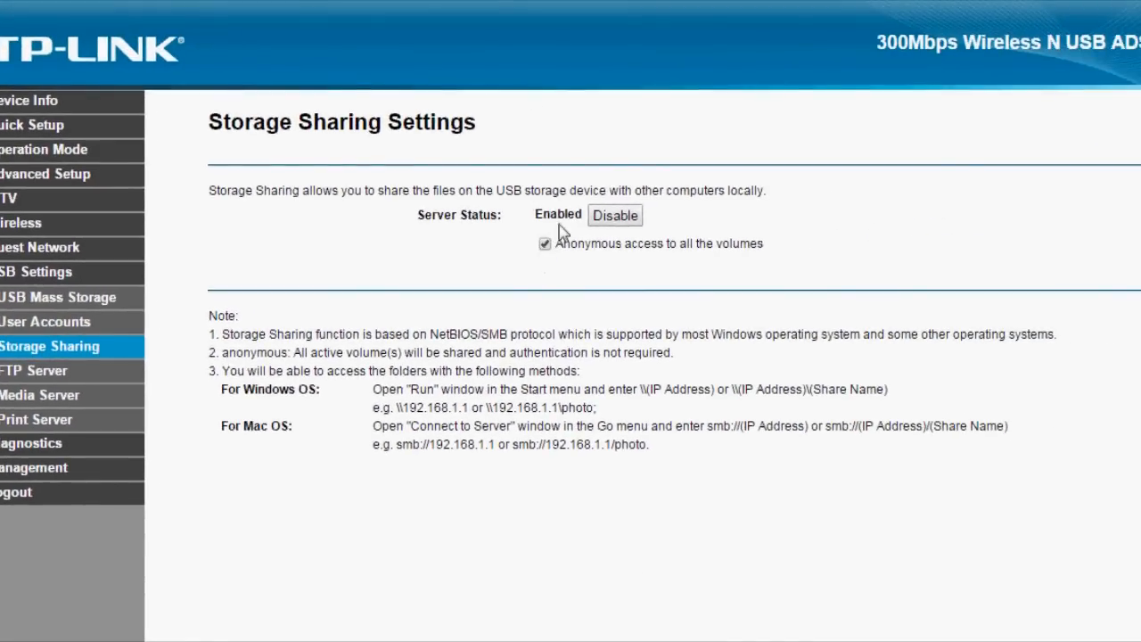
mouse_move(561, 218)
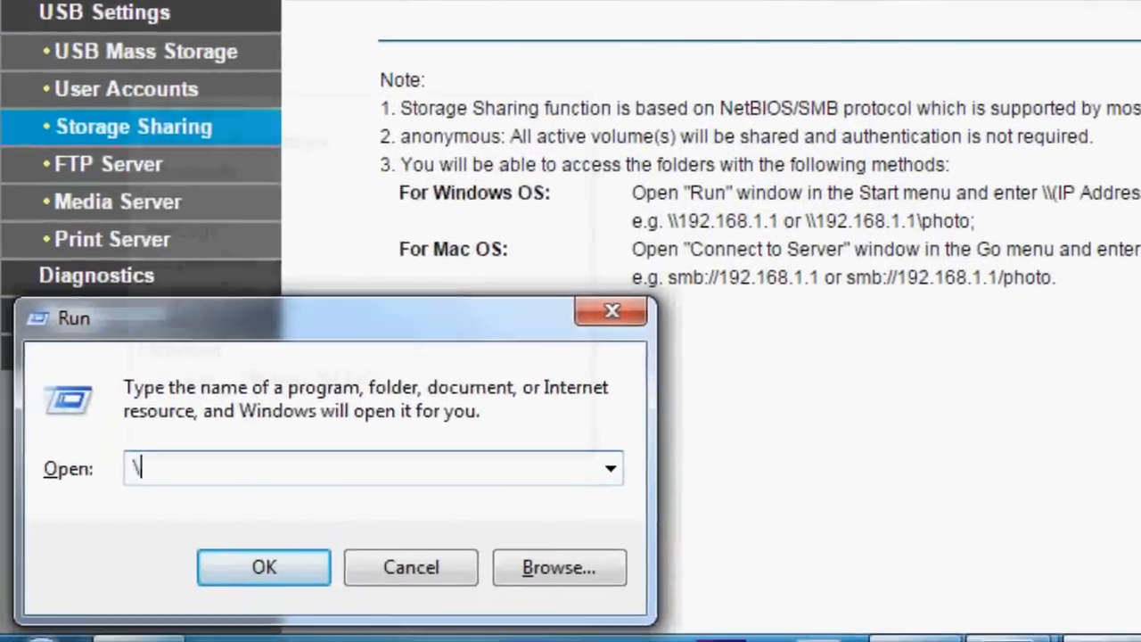
type("\\192.168.1.1")
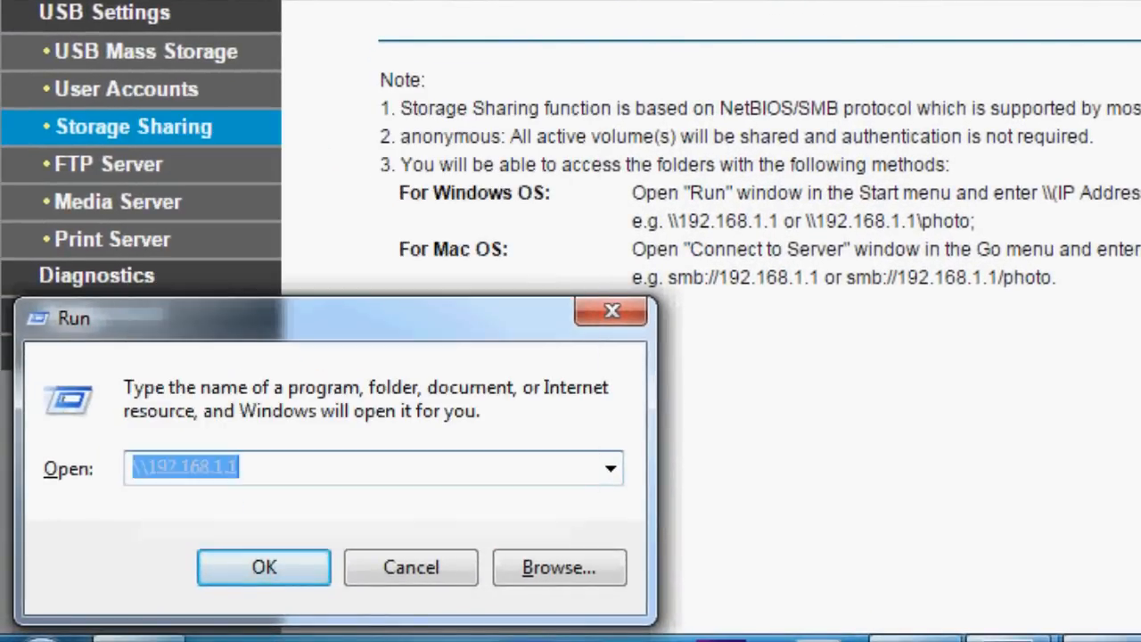
left_click(264, 568)
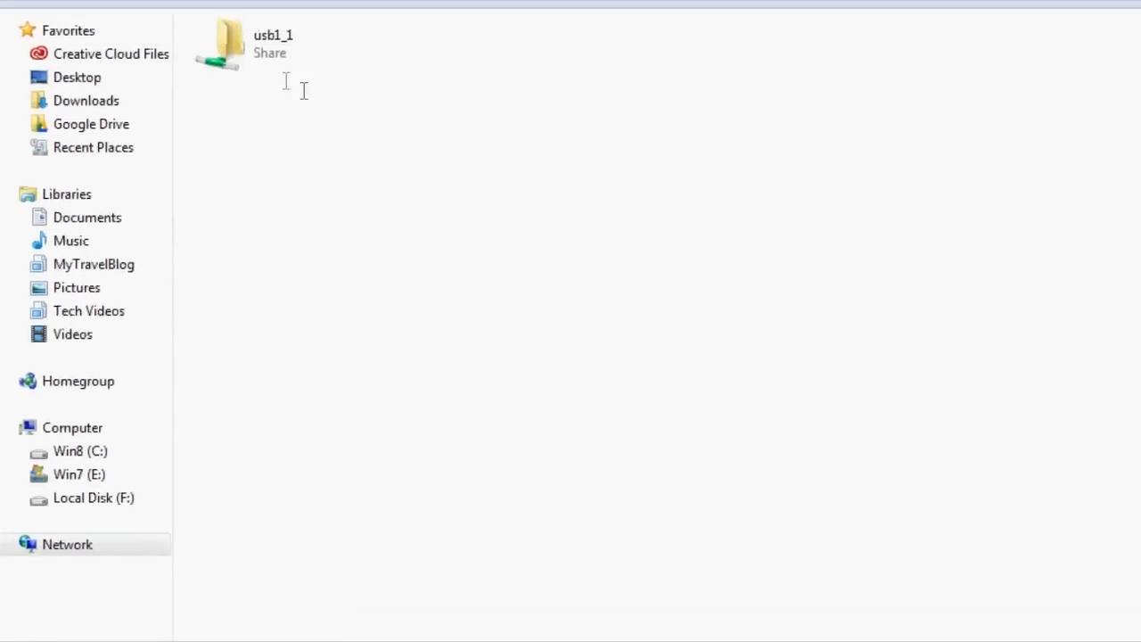
- Browse into the usb1_1 share to reveal the Android and Movies folders
double_click(221, 45)
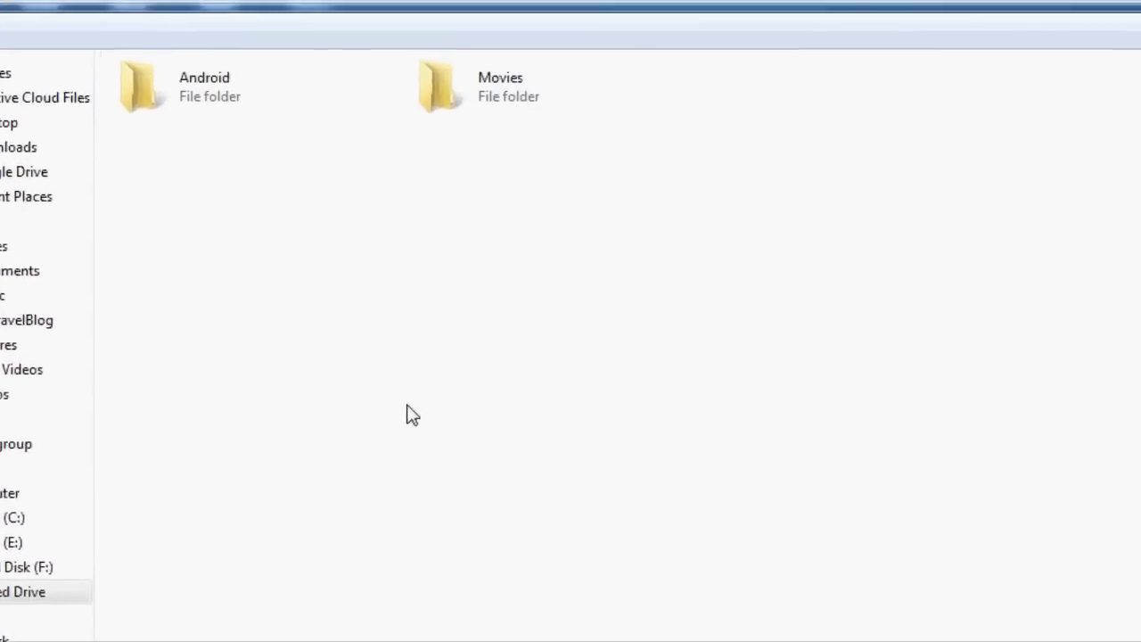
right_click(406, 414)
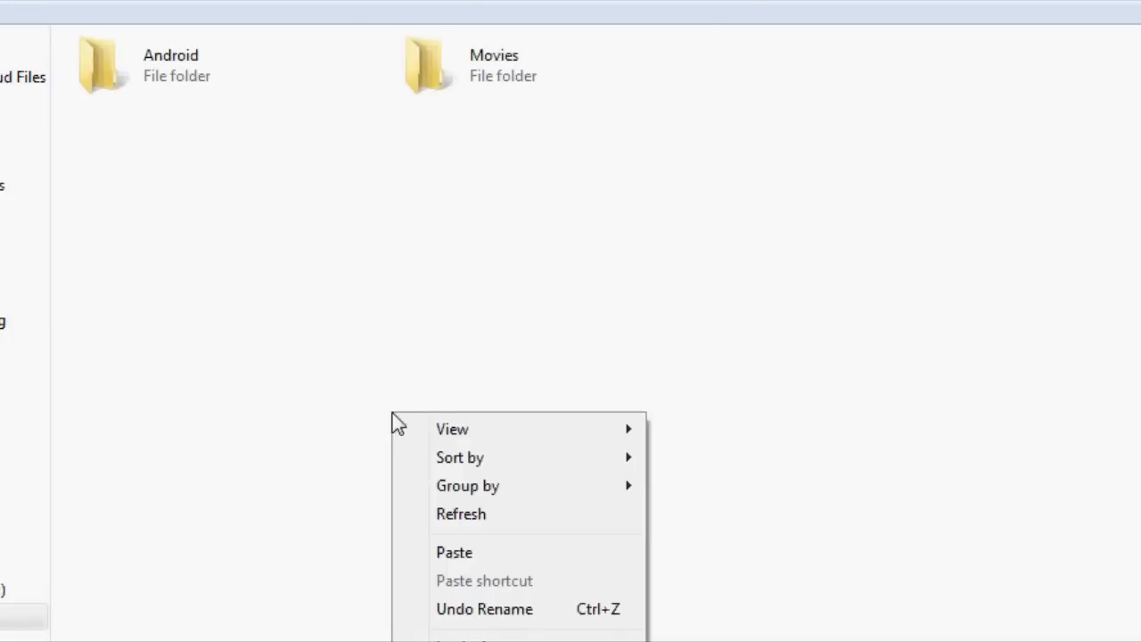